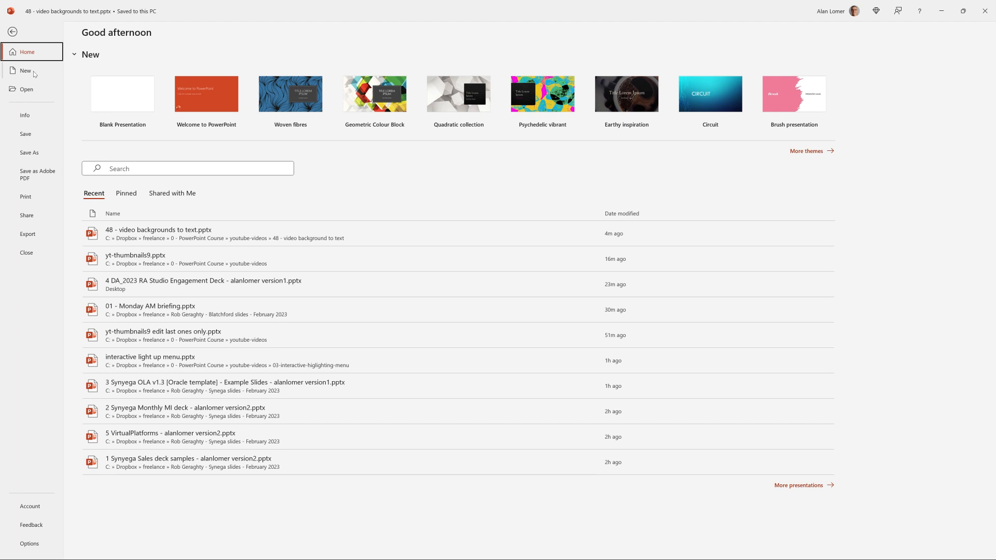
# Start a new Blank Presentation with a single empty slide
pyautogui.click(24, 70)
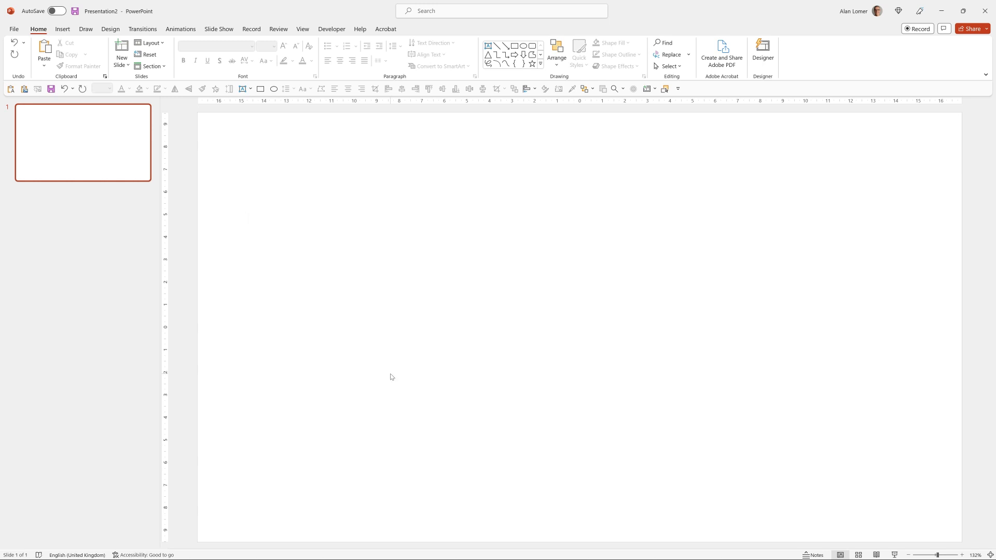
pyautogui.click(62, 29)
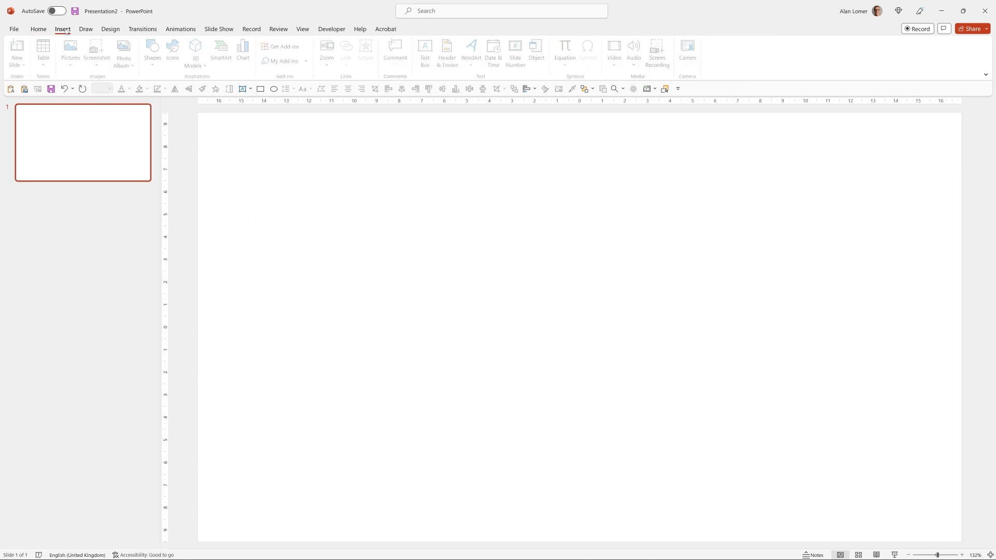
# Insert the misty forest clip from a Stock Videos search for 'trees' onto the slide
pyautogui.click(615, 47)
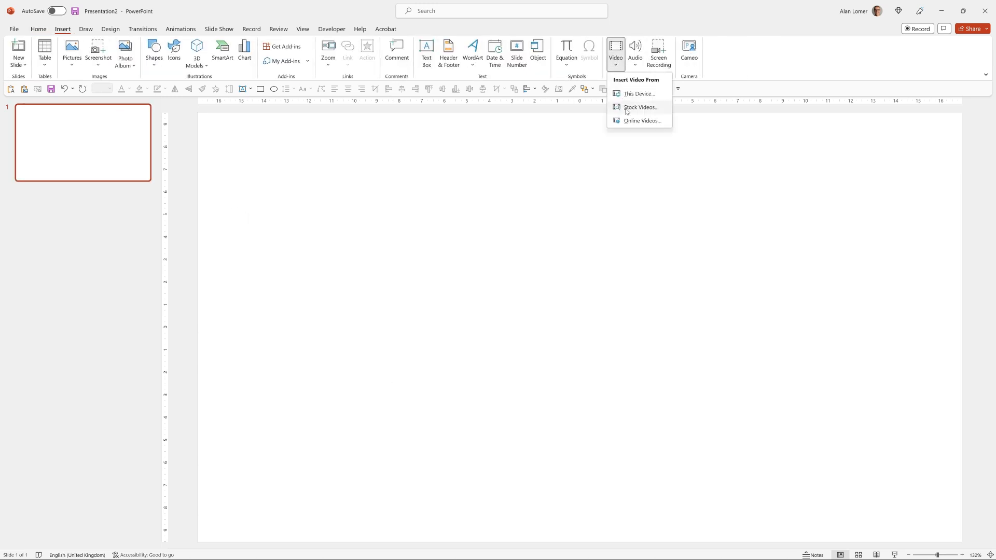
pyautogui.click(640, 107)
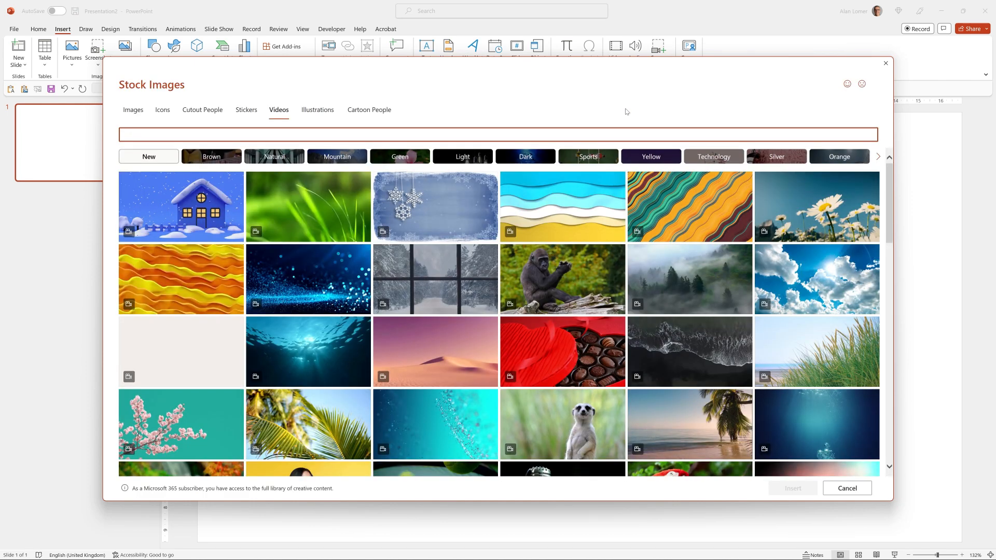
pyautogui.write('trees')
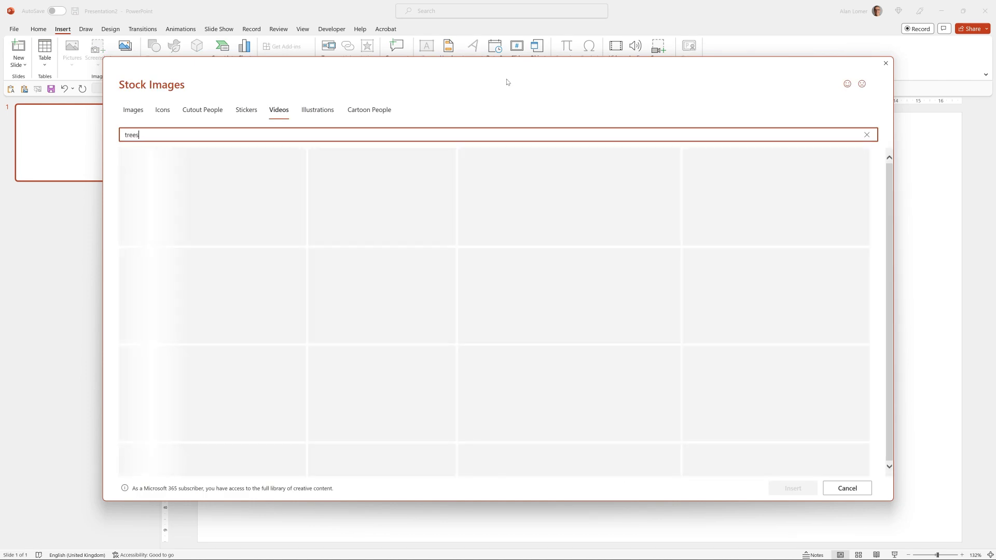
pyautogui.click(435, 185)
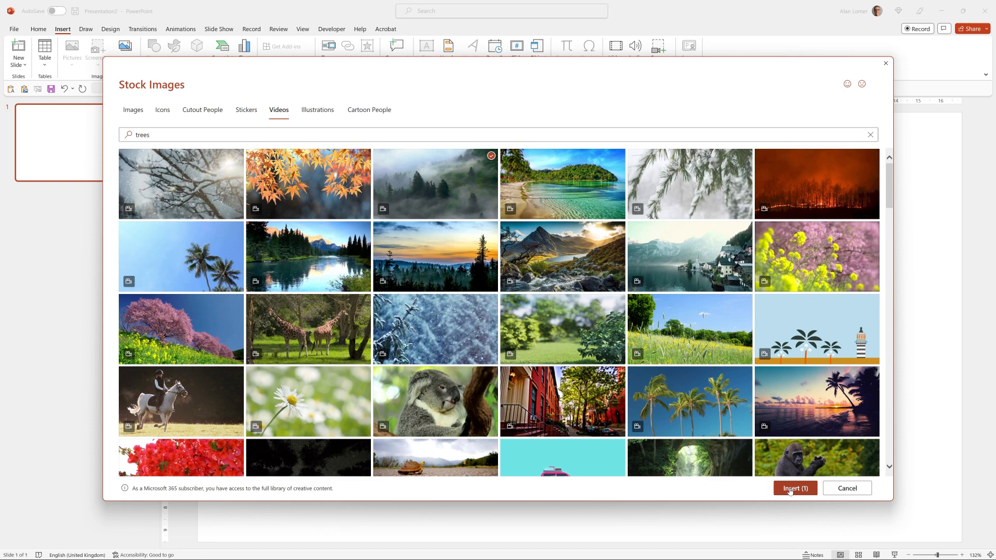
pyautogui.click(794, 488)
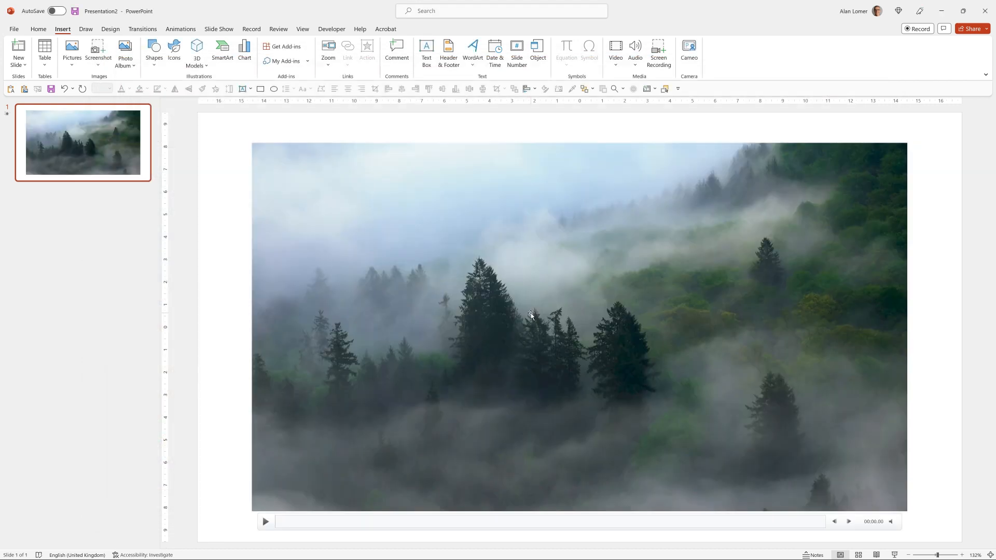
# Resize the forest video to fill the slide and preview it in the slide show
pyautogui.click(532, 315)
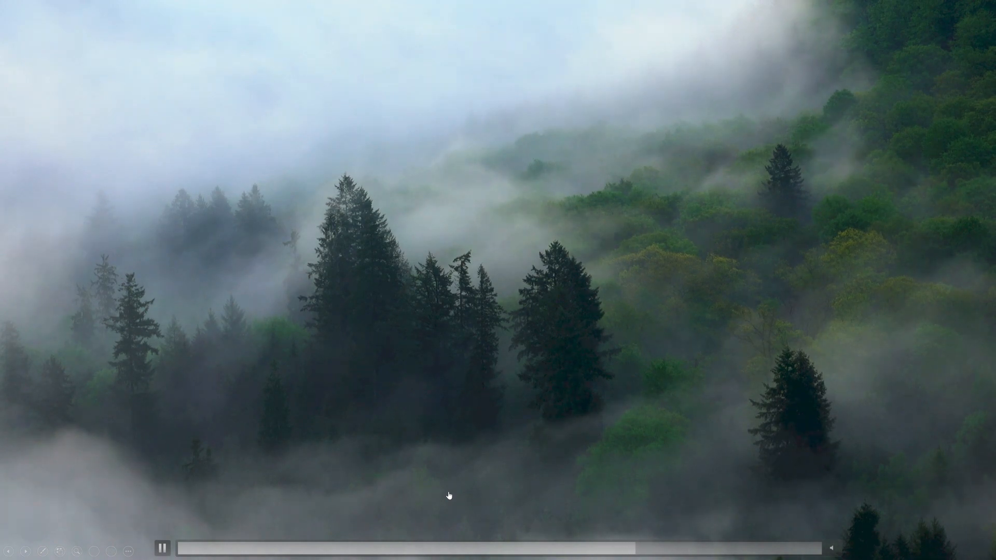
pyautogui.click(163, 548)
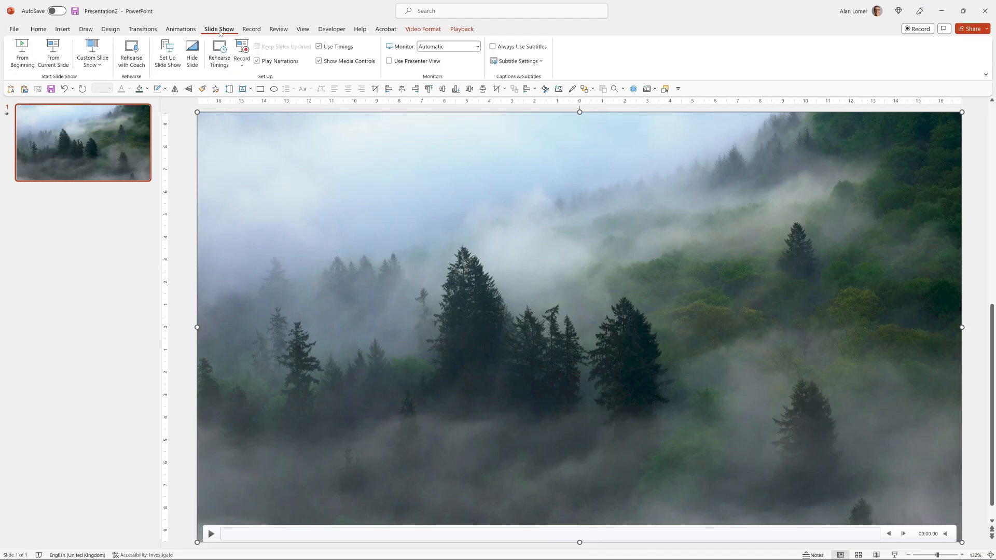
# Turn off Show Media Controls so playback controls stay hidden in the slide show
pyautogui.click(320, 61)
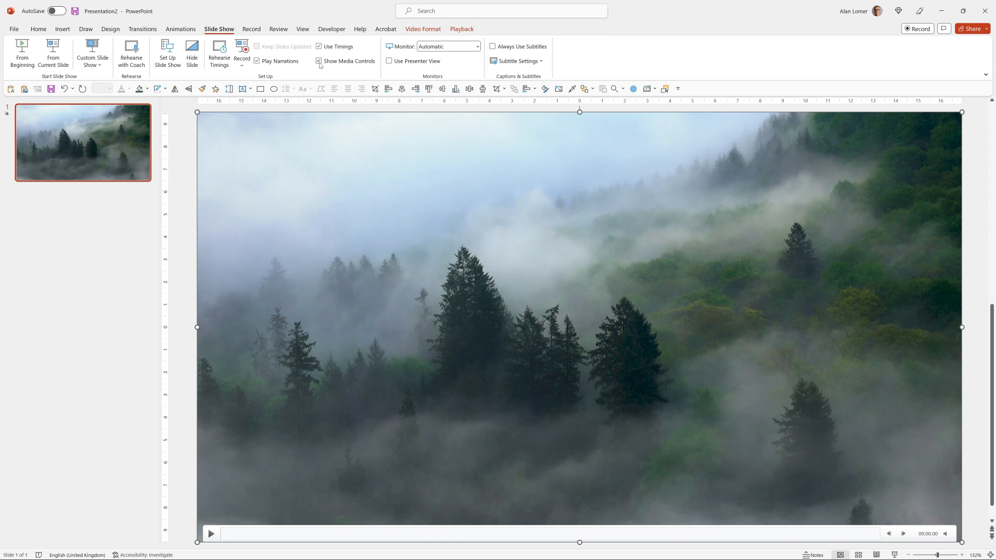
pyautogui.moveTo(321, 61)
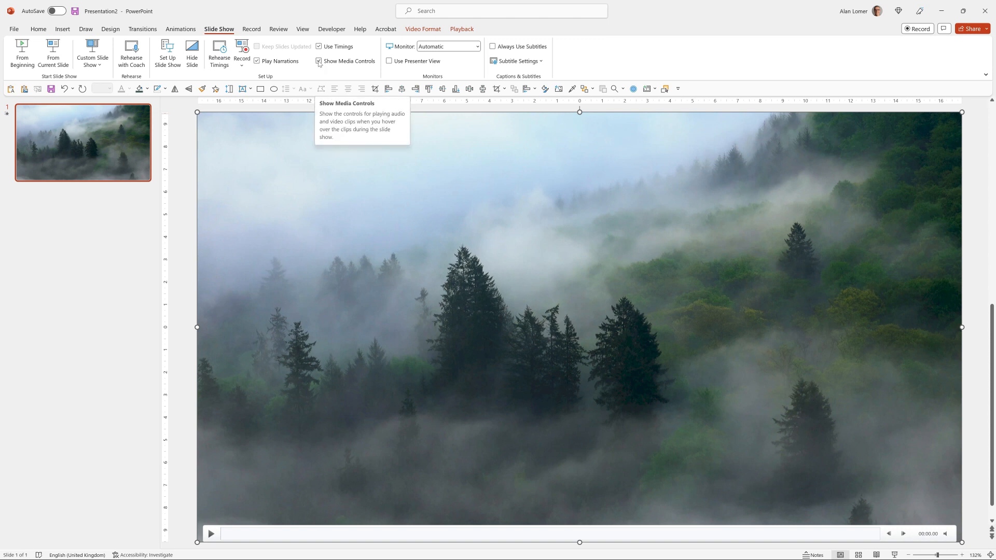
pyautogui.click(38, 29)
pyautogui.write('E')
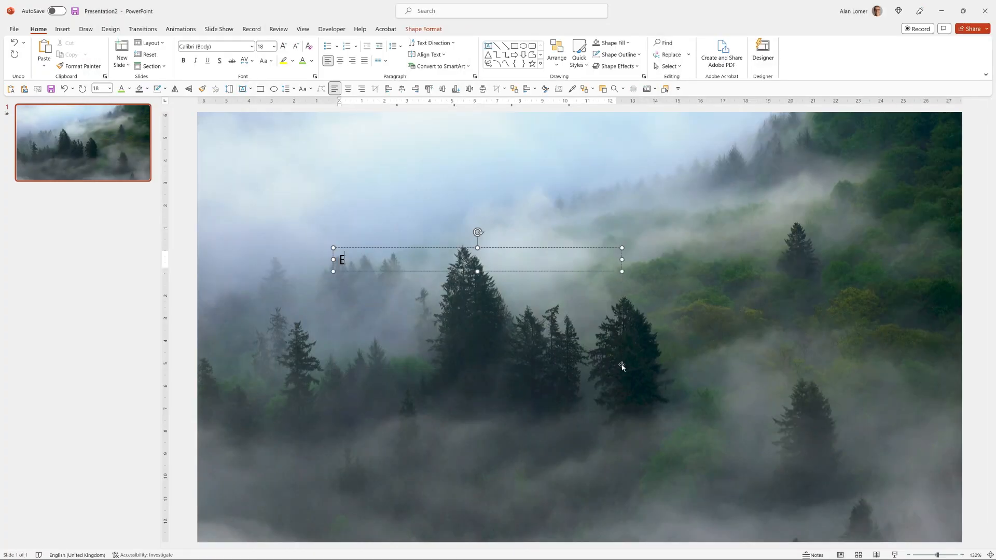
# Add the word EXPERIENCE in Poppins 66 bold white, centred over the forest video
pyautogui.write('XPERIENCE')
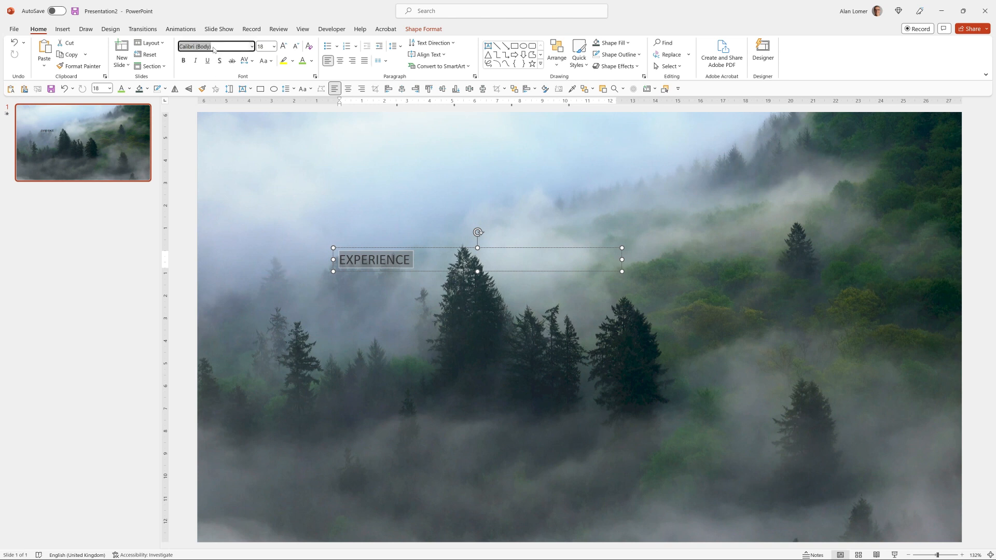
pyautogui.write('Poppins')
pyautogui.click(267, 46)
pyautogui.write('66')
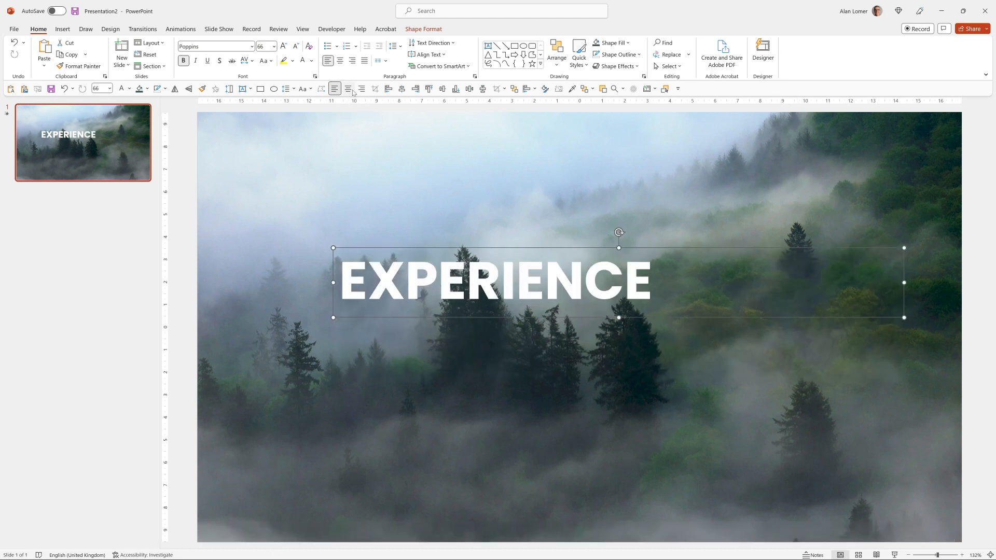
pyautogui.click(348, 88)
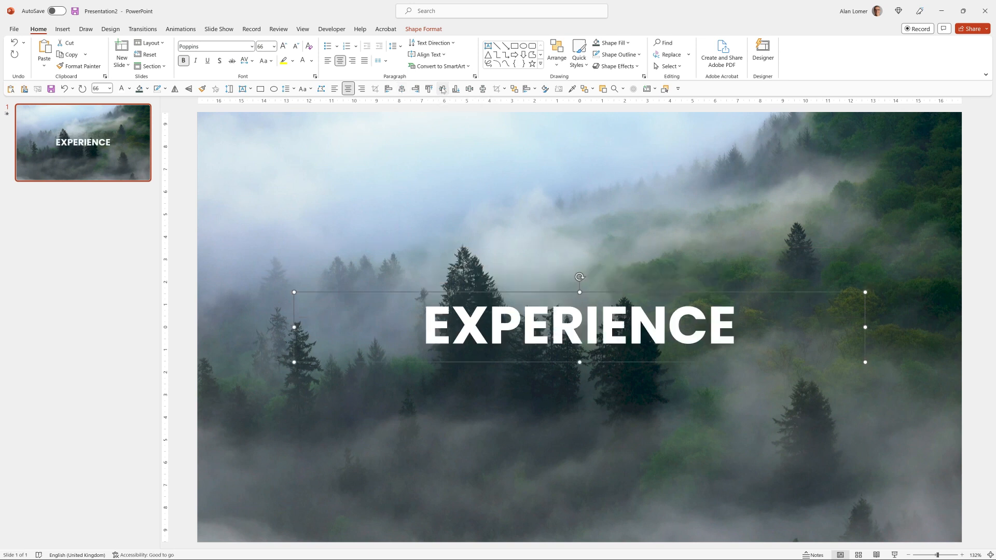
# Set the EXPERIENCE text fill transparency to 25% in Format Shape > Text Options
pyautogui.rightClick(578, 324)
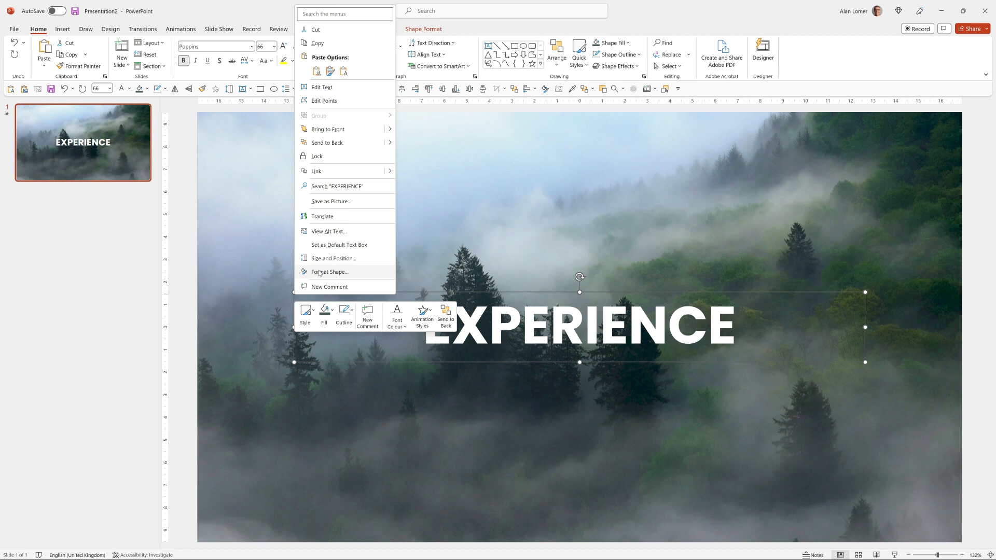
pyautogui.click(329, 271)
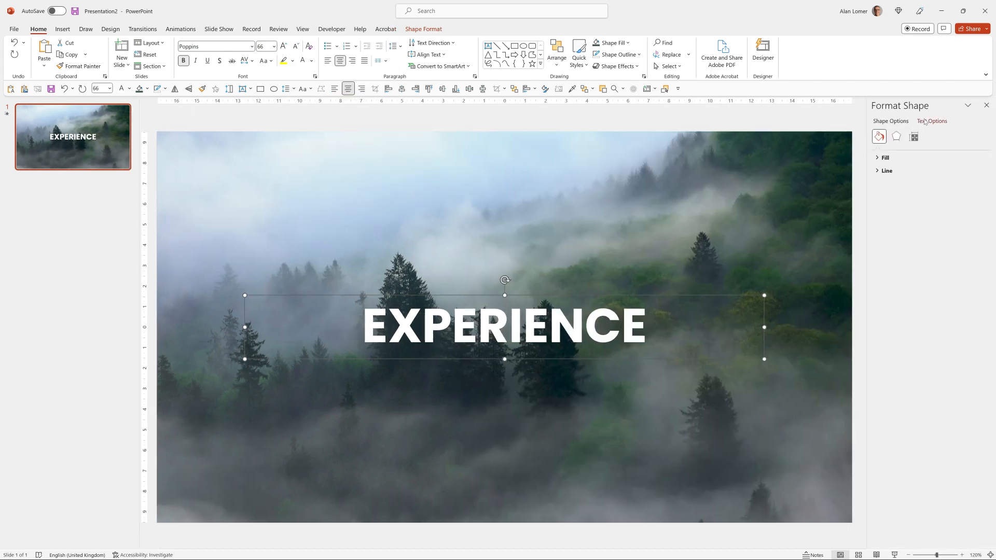
pyautogui.click(932, 122)
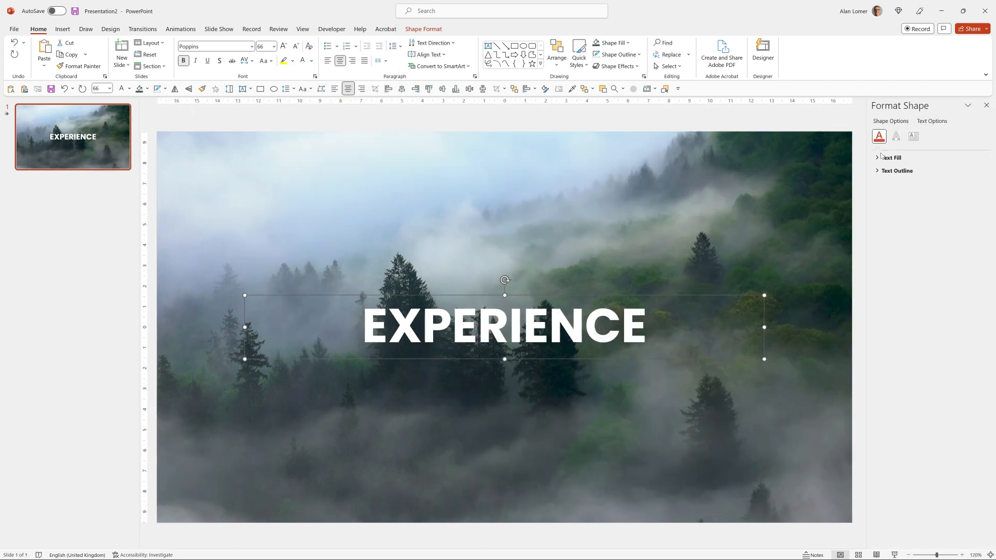
pyautogui.click(891, 158)
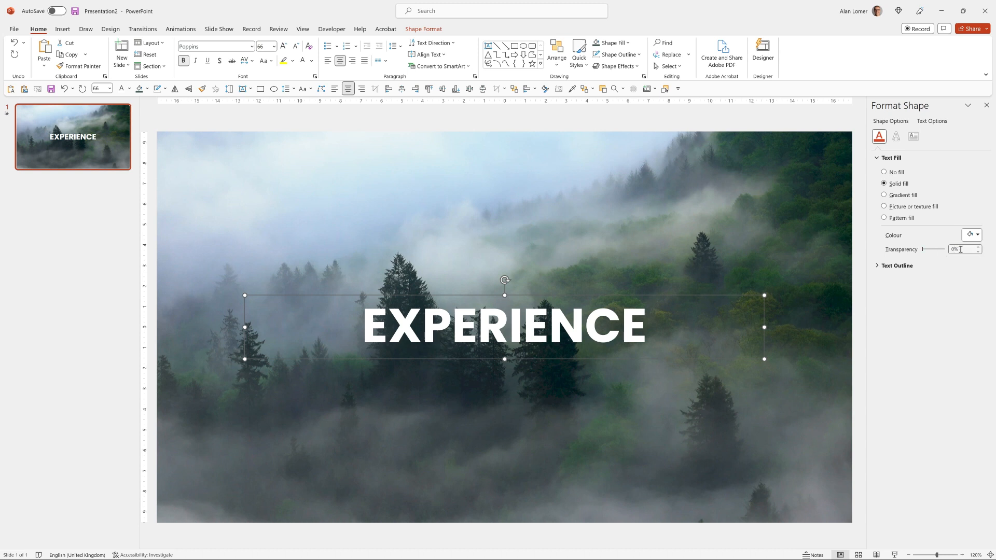
pyautogui.click(962, 249)
pyautogui.write('25')
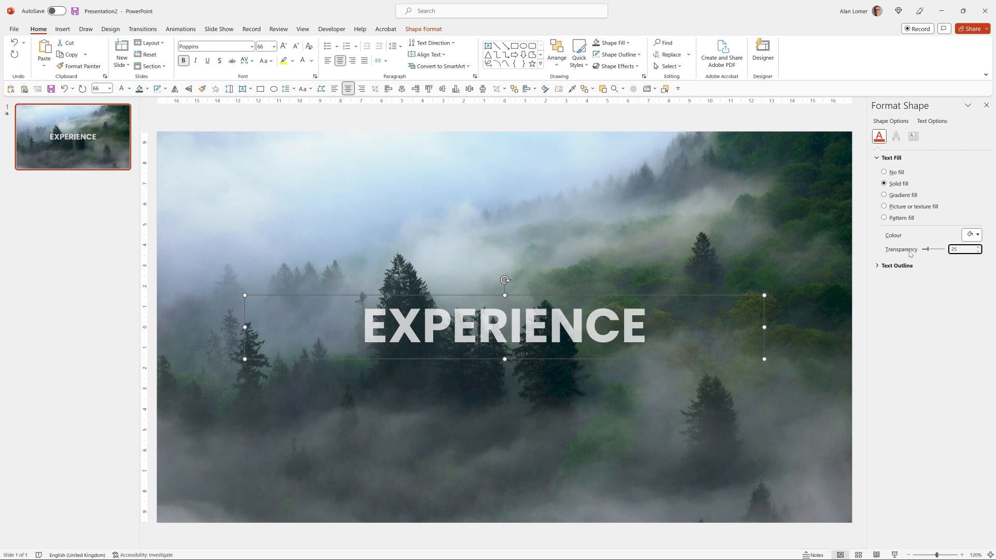
pyautogui.click(963, 249)
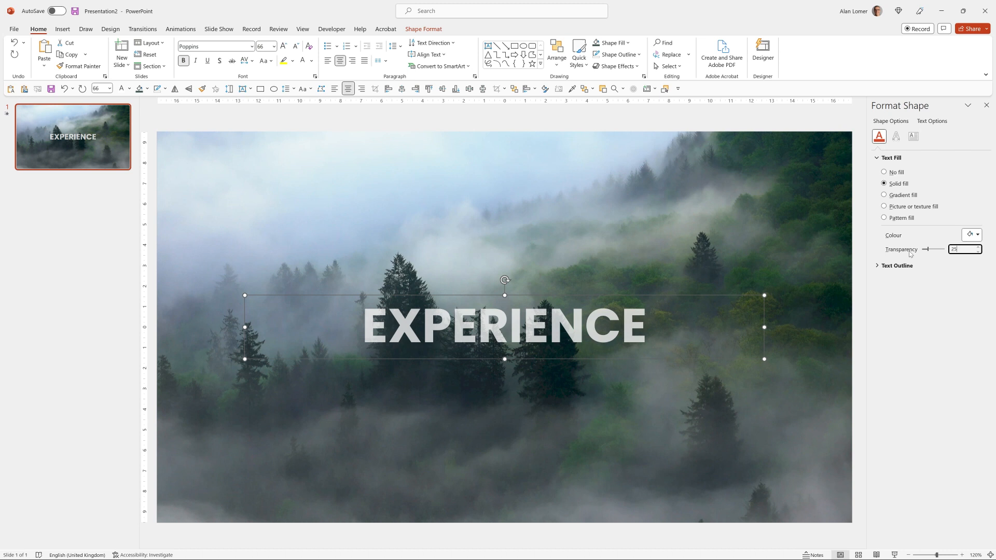
pyautogui.moveTo(262, 90)
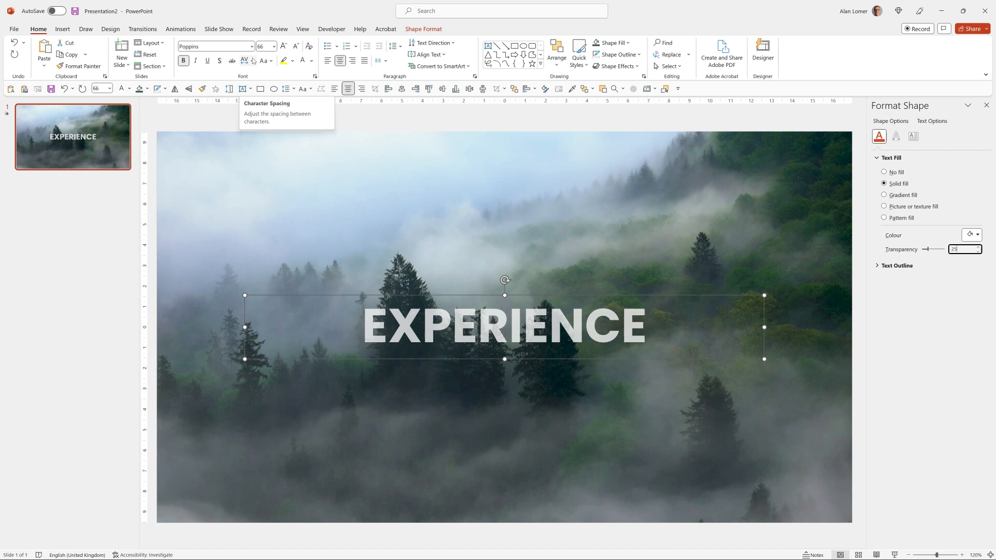
# Expand the character spacing of EXPERIENCE by 30 pt
pyautogui.click(245, 61)
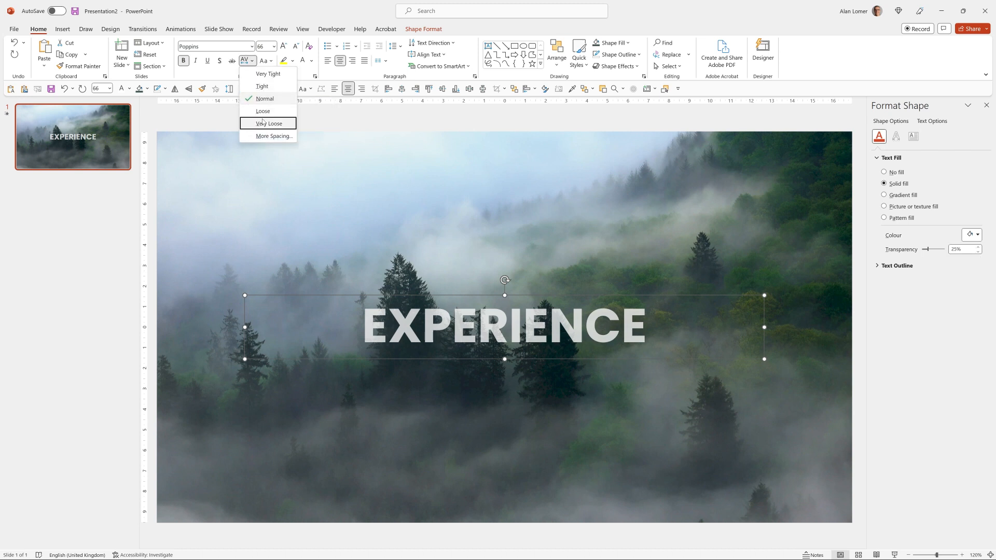
pyautogui.click(267, 123)
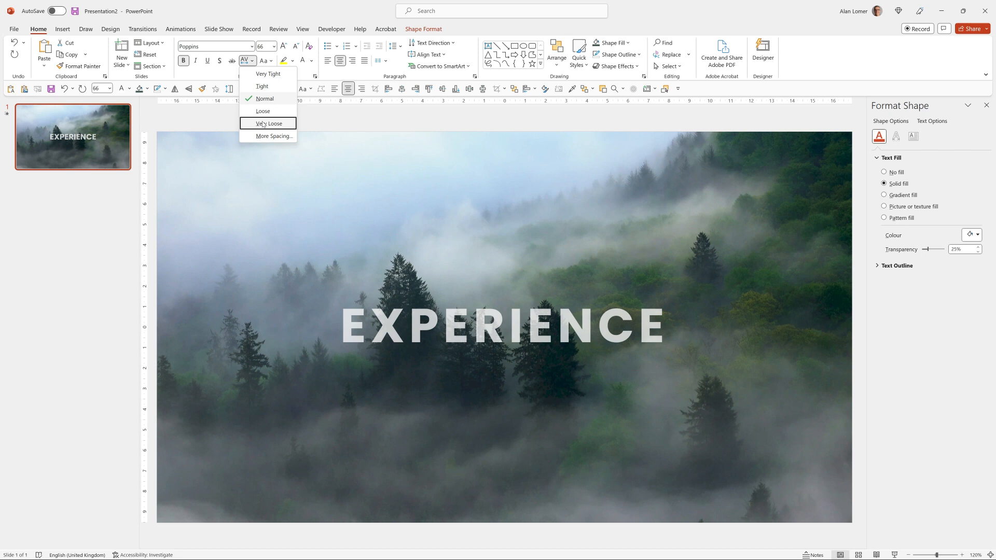
pyautogui.click(274, 136)
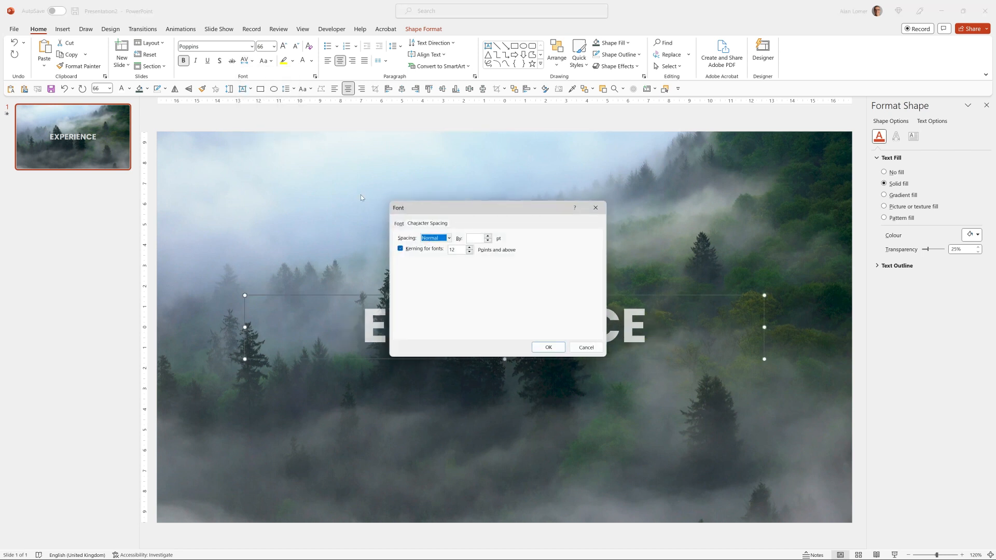
pyautogui.click(476, 238)
pyautogui.write('30')
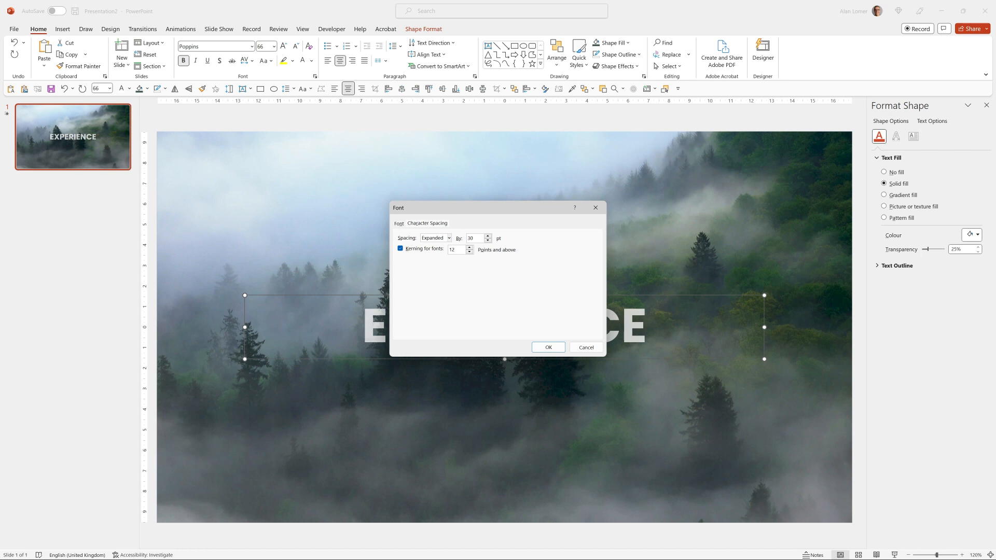
pyautogui.click(547, 348)
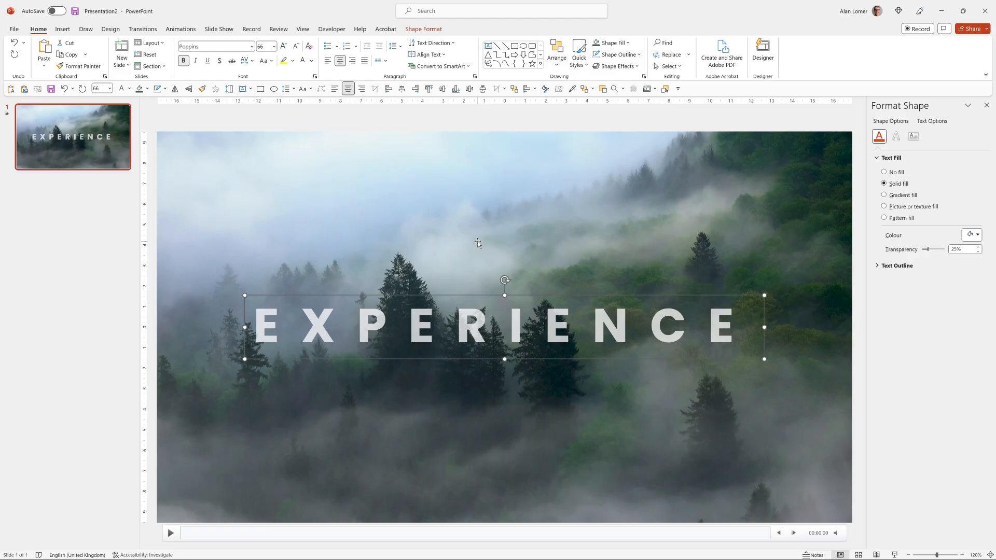
pyautogui.click(181, 29)
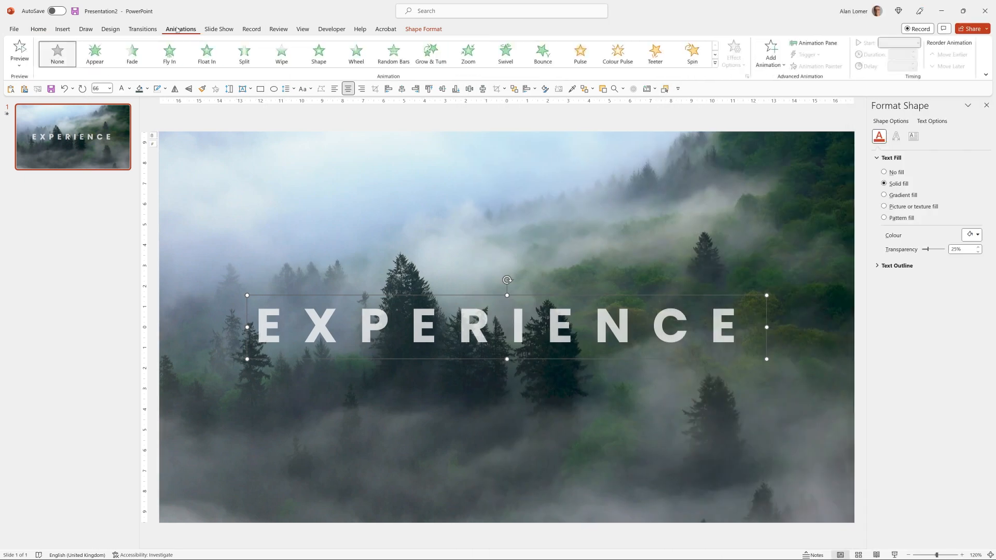
# Give EXPERIENCE a Fade entrance and show the Animation Pane
pyautogui.click(132, 53)
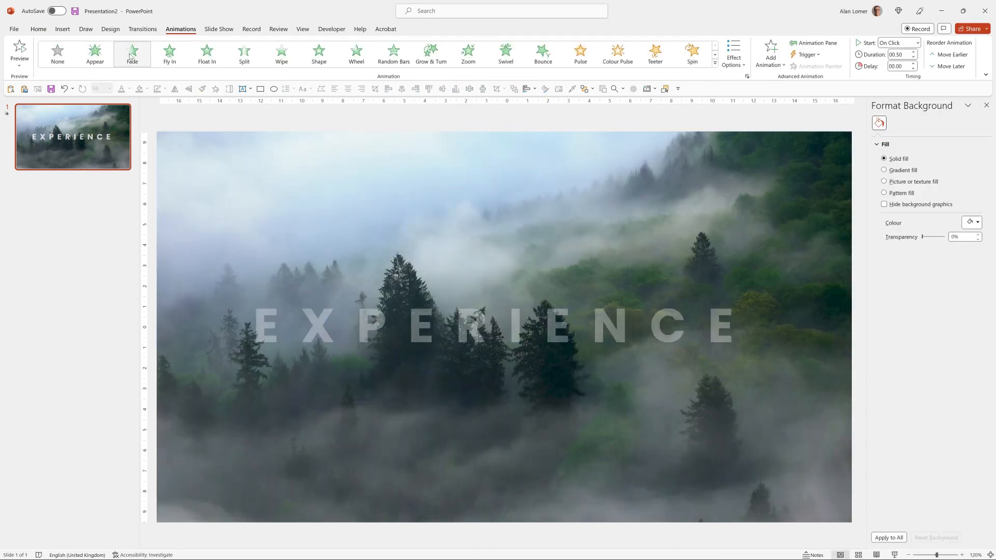
pyautogui.click(131, 53)
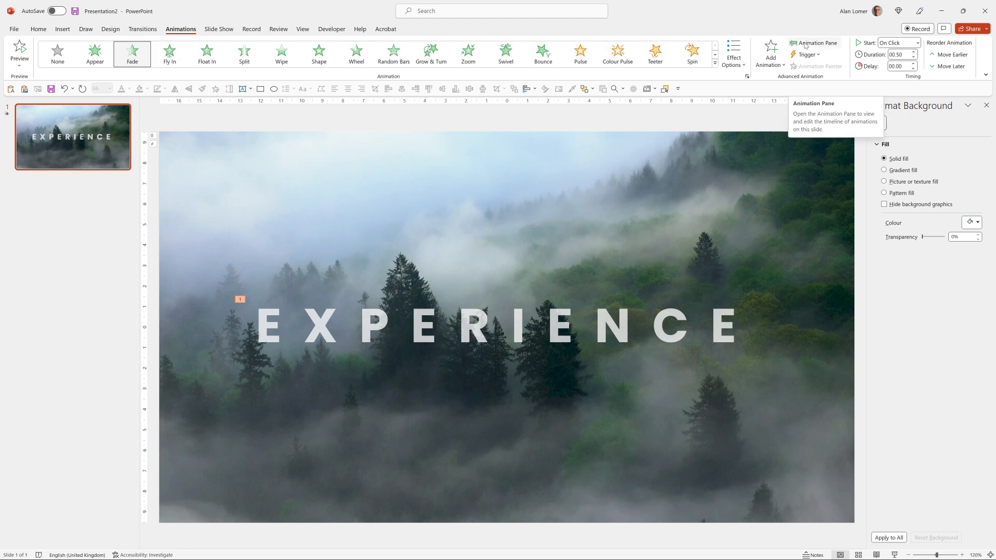
pyautogui.click(813, 44)
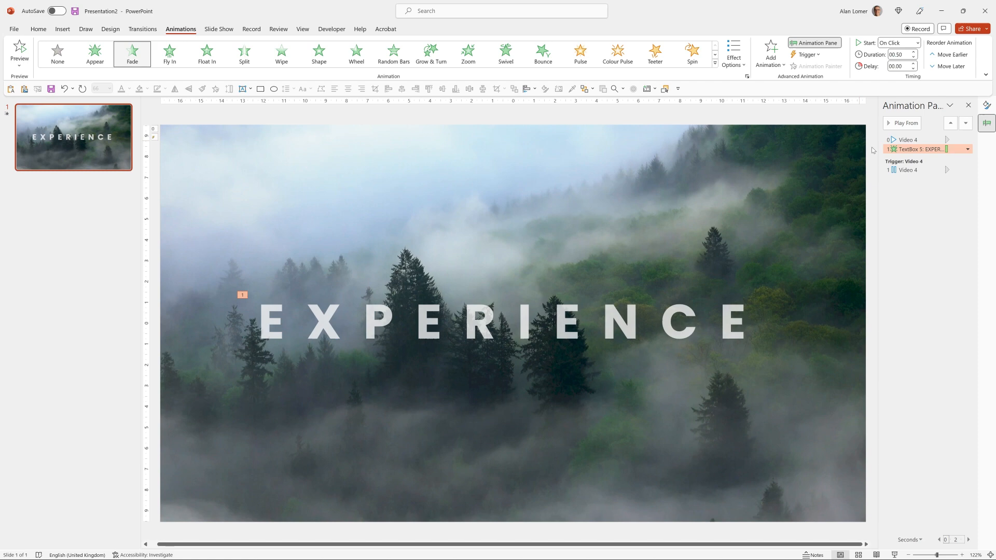
# Set the Fade to animate text By letter with a 50% delay between letters
pyautogui.click(968, 149)
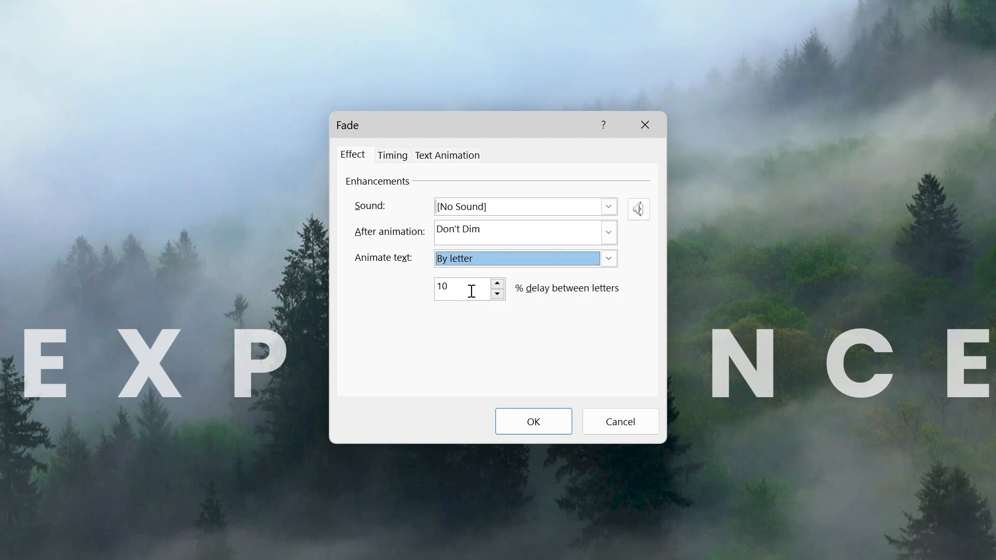
pyautogui.write('50')
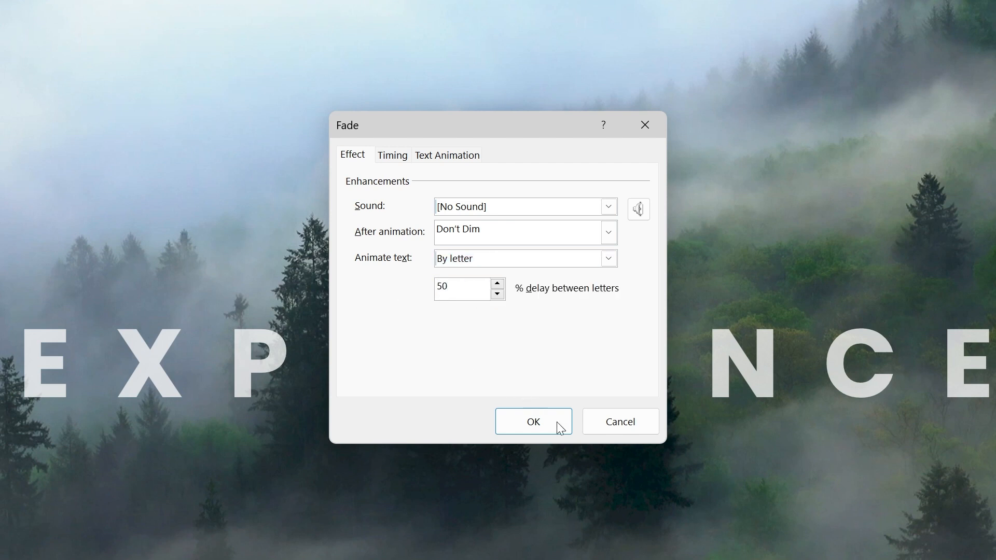
pyautogui.click(532, 421)
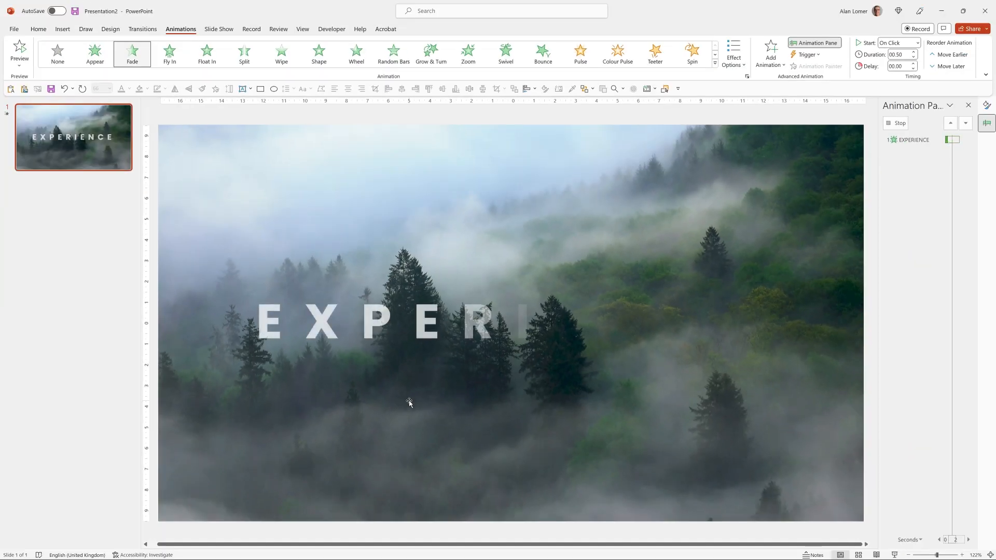
pyautogui.click(387, 321)
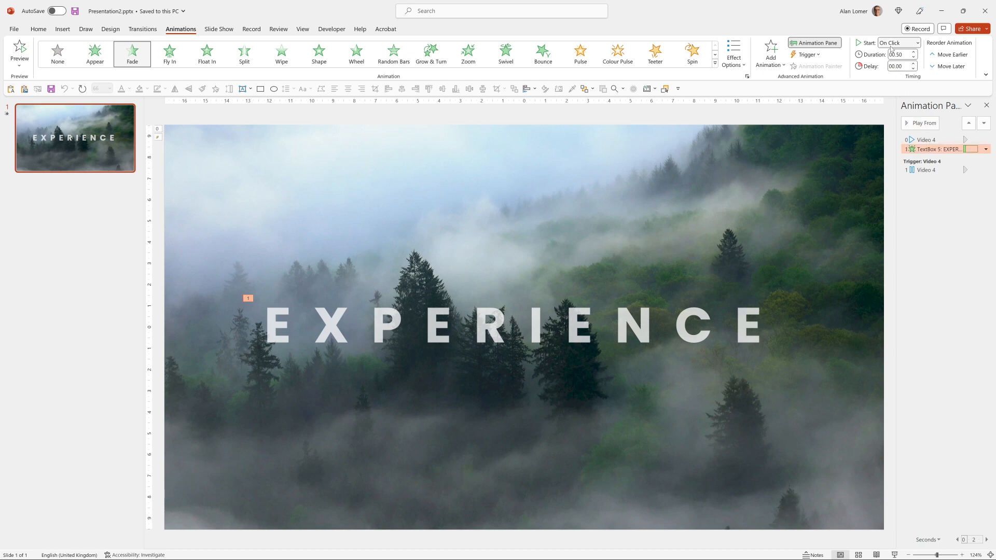
# Change the animation Start from On Click to With Previous
pyautogui.click(916, 43)
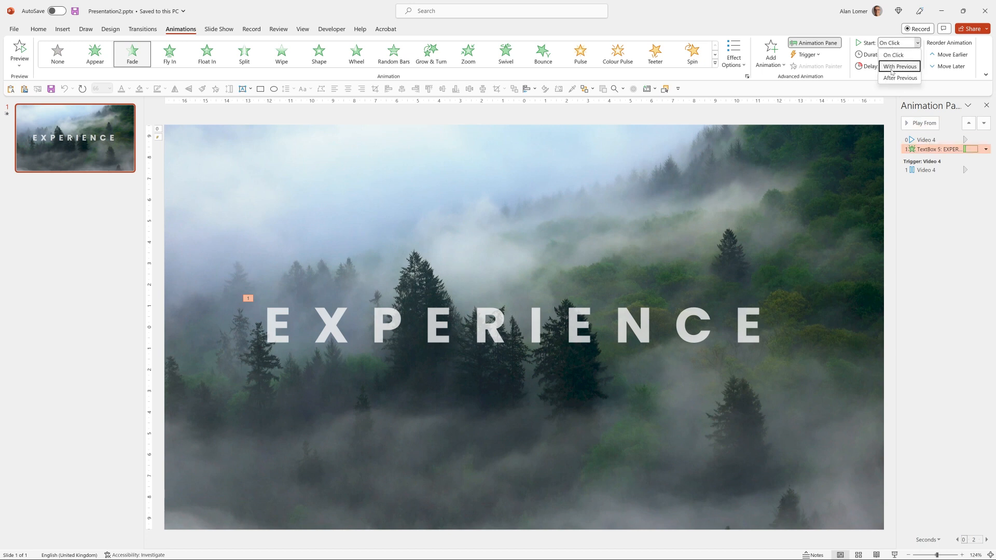
pyautogui.click(899, 66)
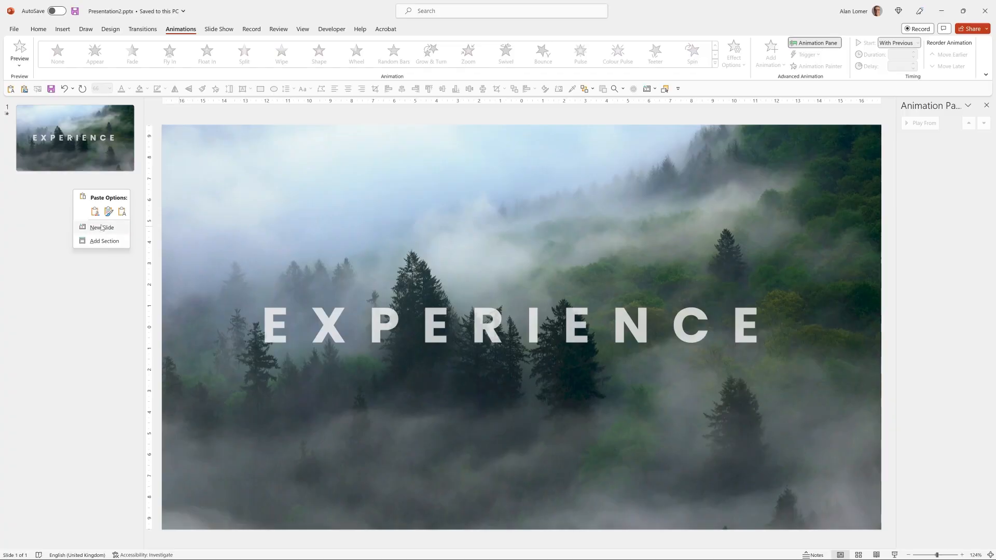
# Add a second slide filled with the misty lake-and-pines clip from a 'nature' stock video search
pyautogui.click(102, 227)
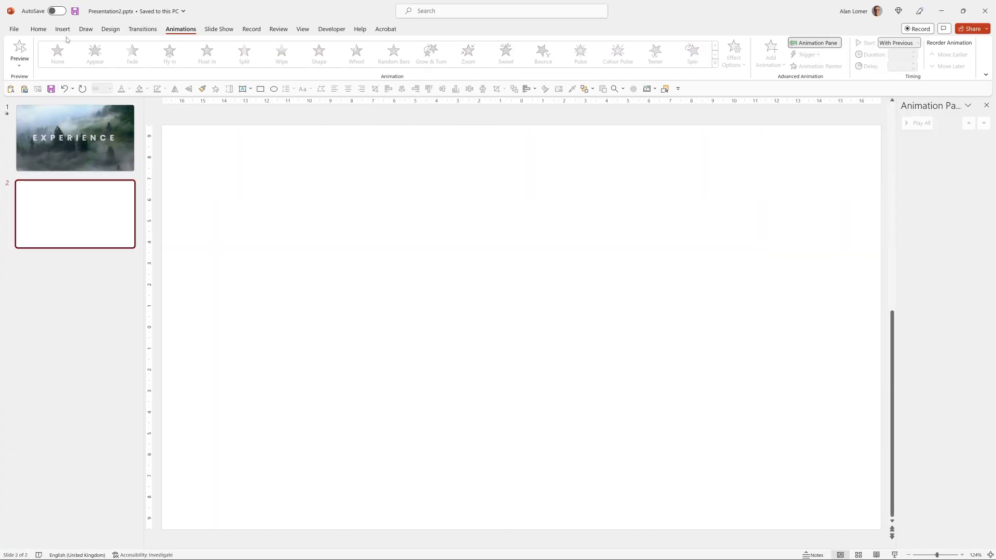
pyautogui.click(62, 29)
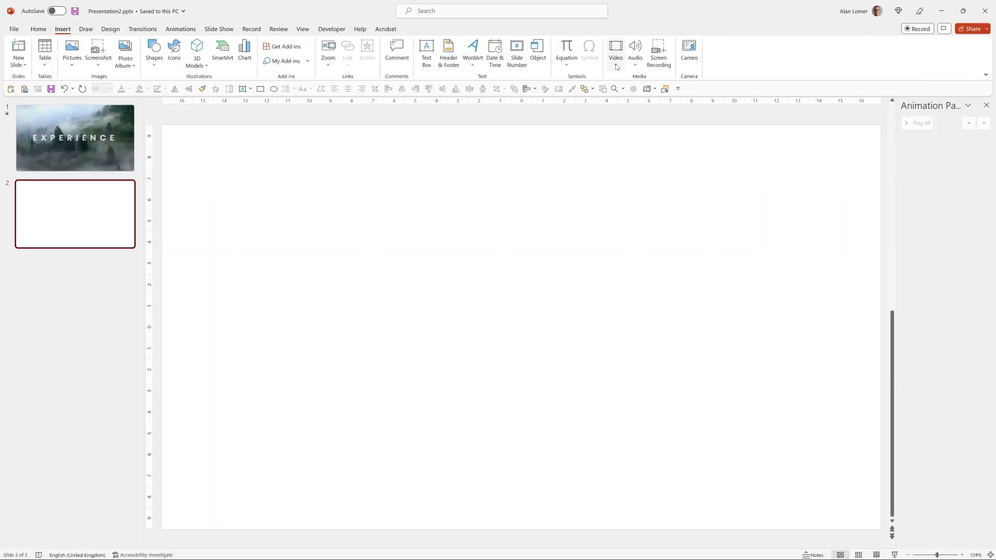
pyautogui.click(614, 53)
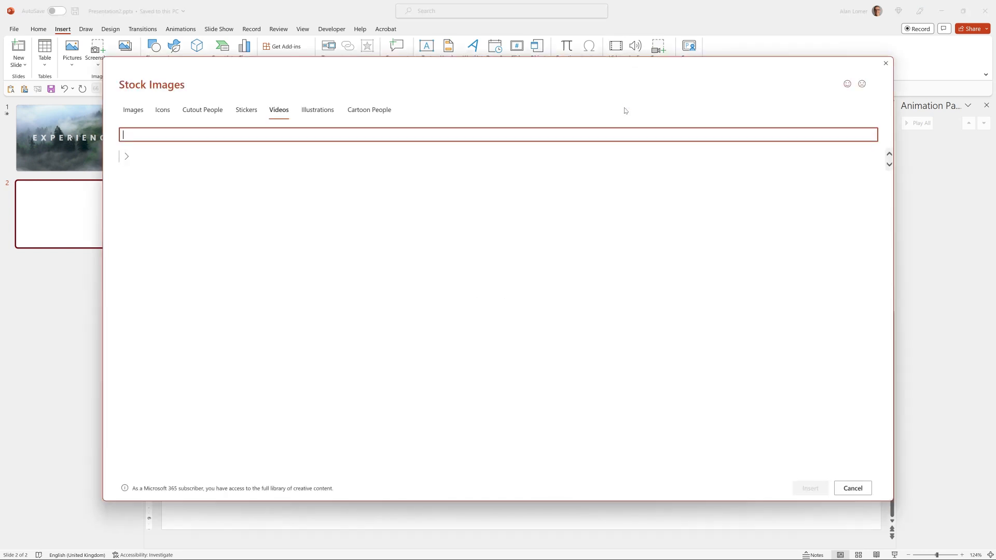
pyautogui.write('nature')
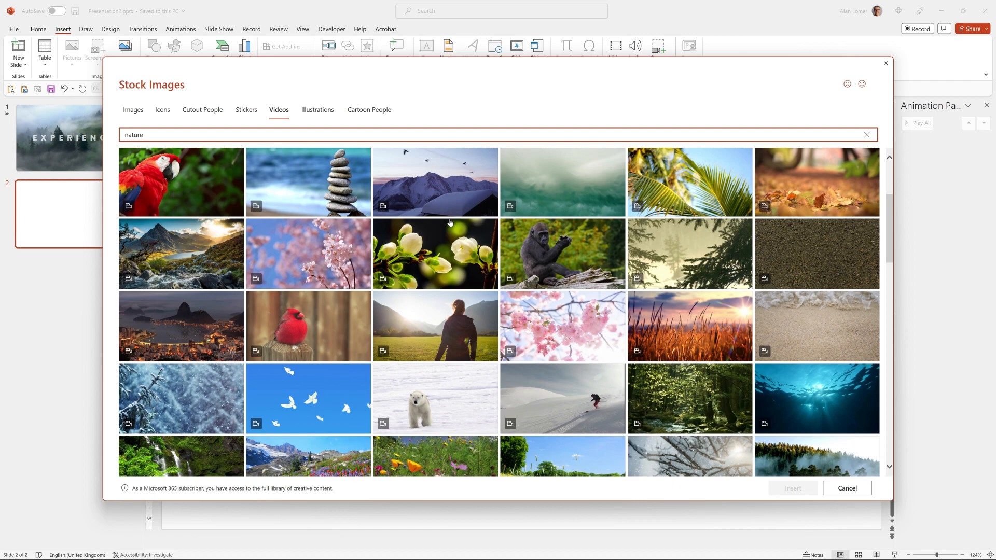
pyautogui.scroll(-3)
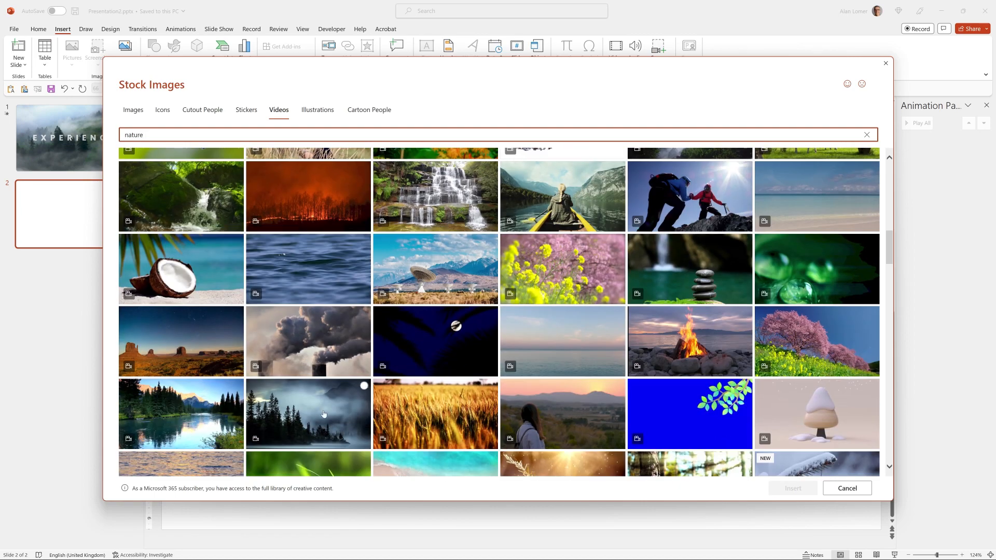
pyautogui.click(846, 488)
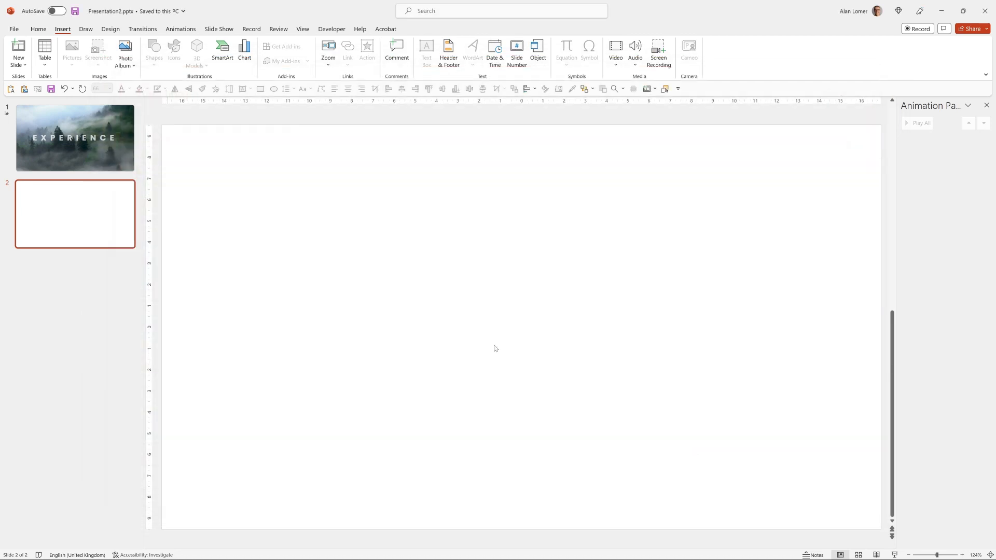
pyautogui.click(615, 53)
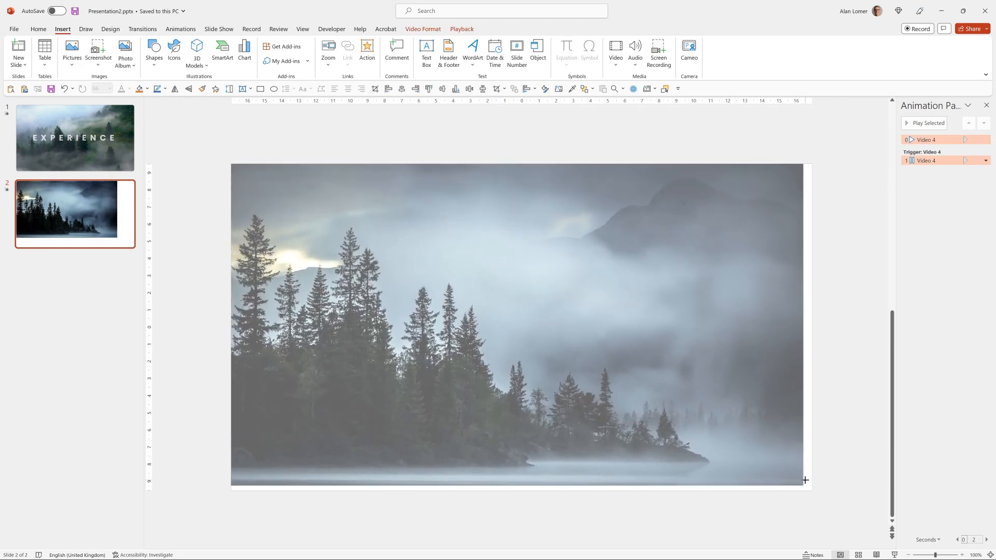
pyautogui.click(521, 323)
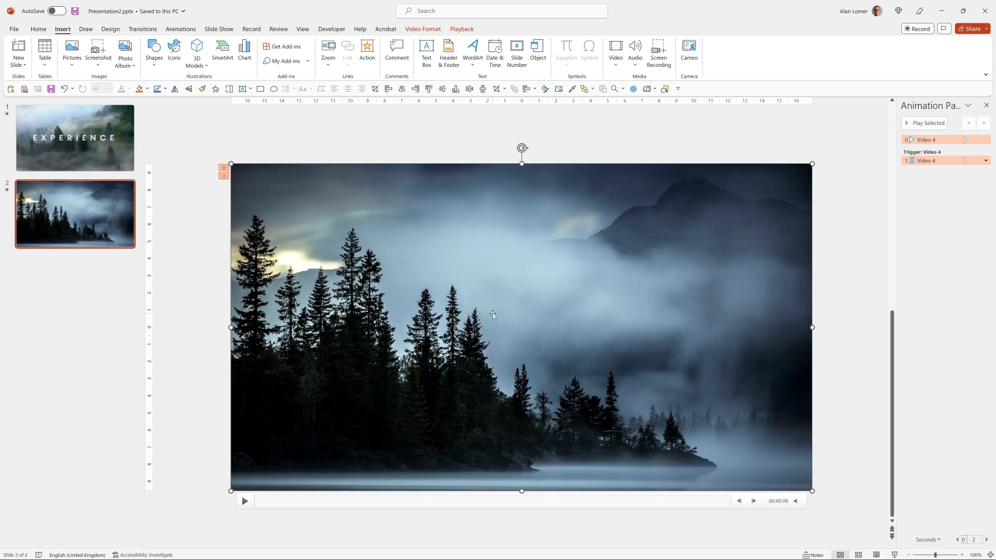
pyautogui.click(75, 138)
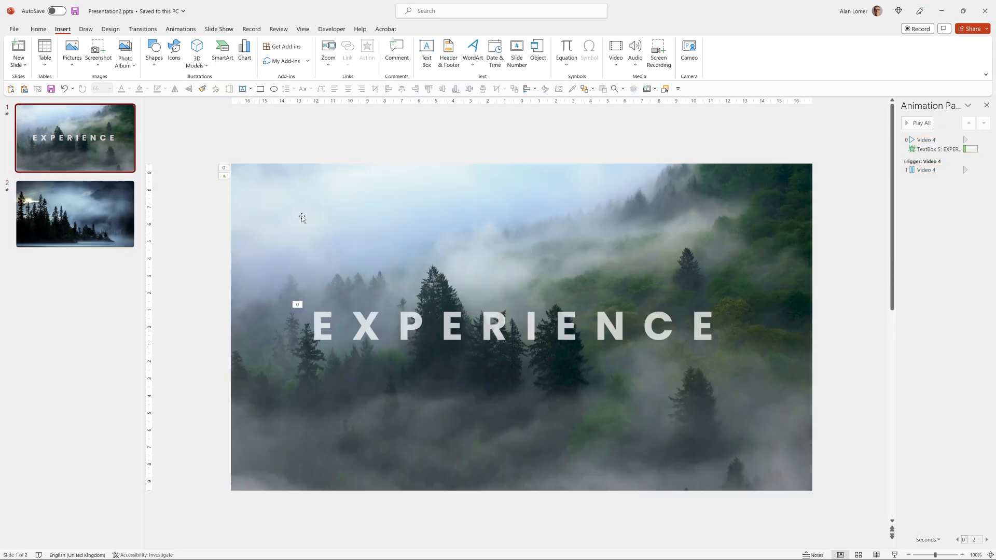
# Copy the EXPERIENCE text box onto the lake slide and retype it as NATURE
pyautogui.click(502, 325)
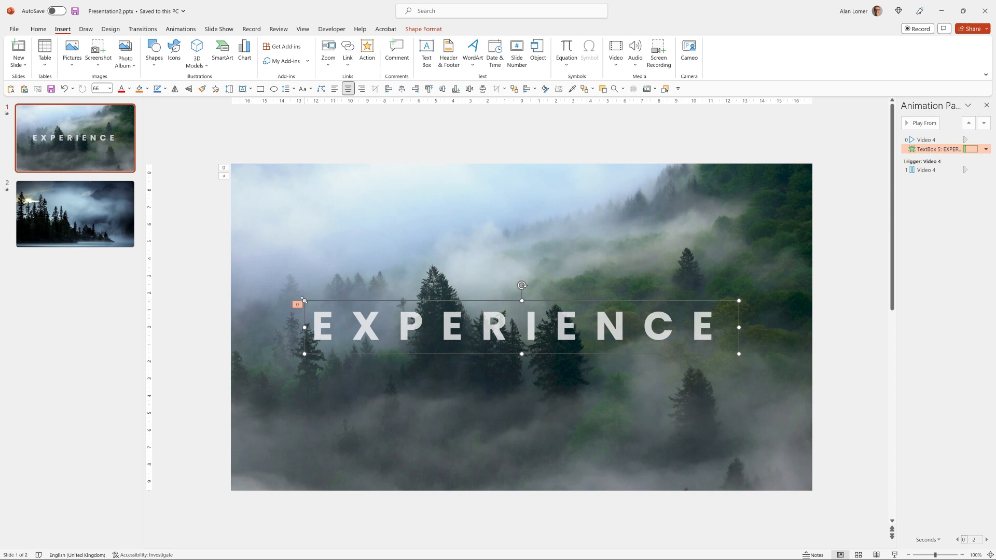
pyautogui.press('ctrl+c')
pyautogui.write('NAT')
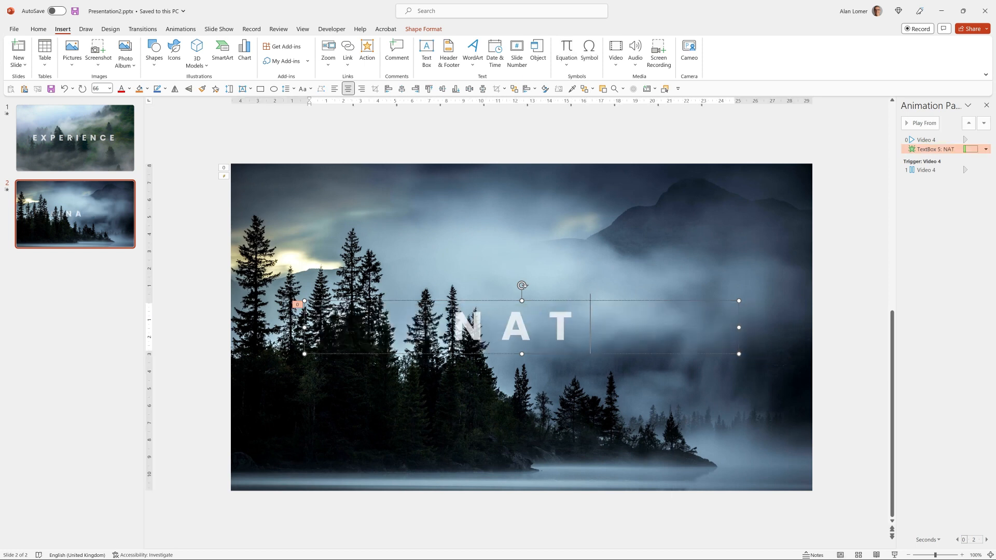
pyautogui.write('URE')
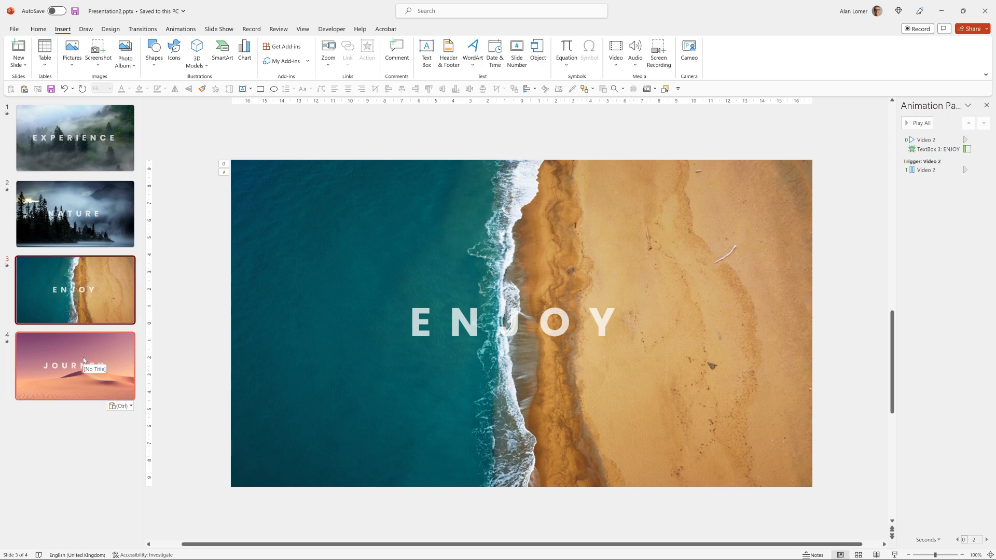
# Go back to slide 1, show Transitions, and select its forest background video
pyautogui.click(75, 138)
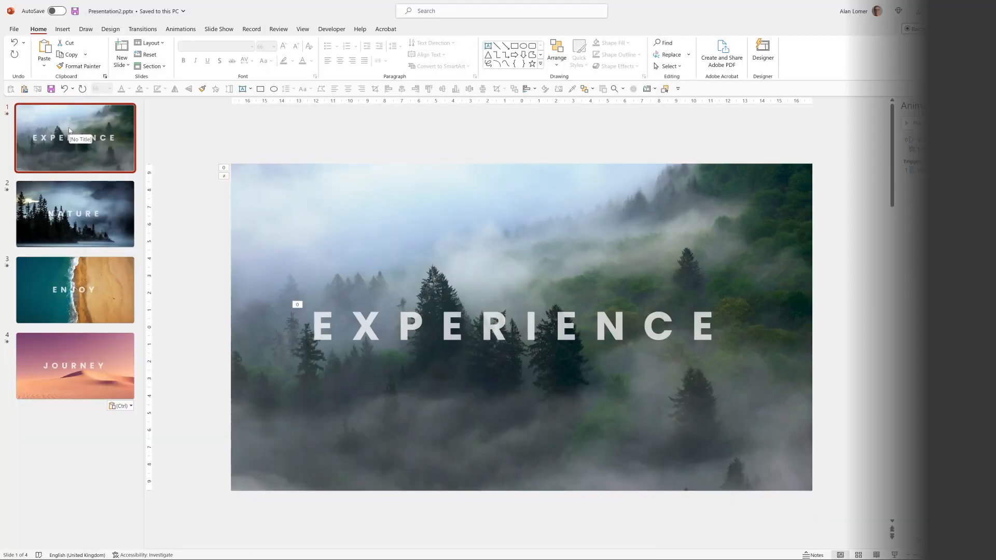
pyautogui.click(142, 29)
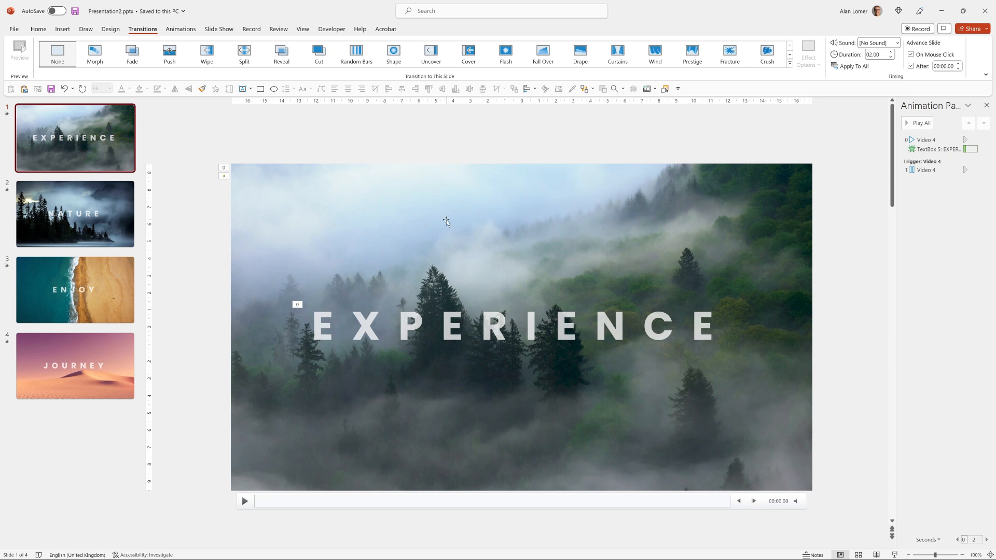
pyautogui.click(446, 220)
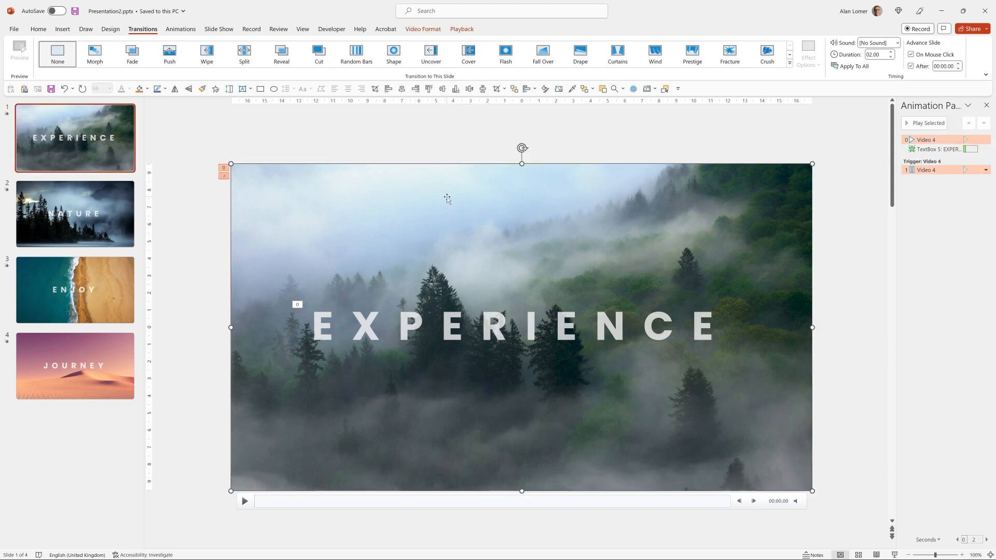
# Trim the EXPERIENCE slide's forest video to end near 00:02.875
pyautogui.rightClick(448, 198)
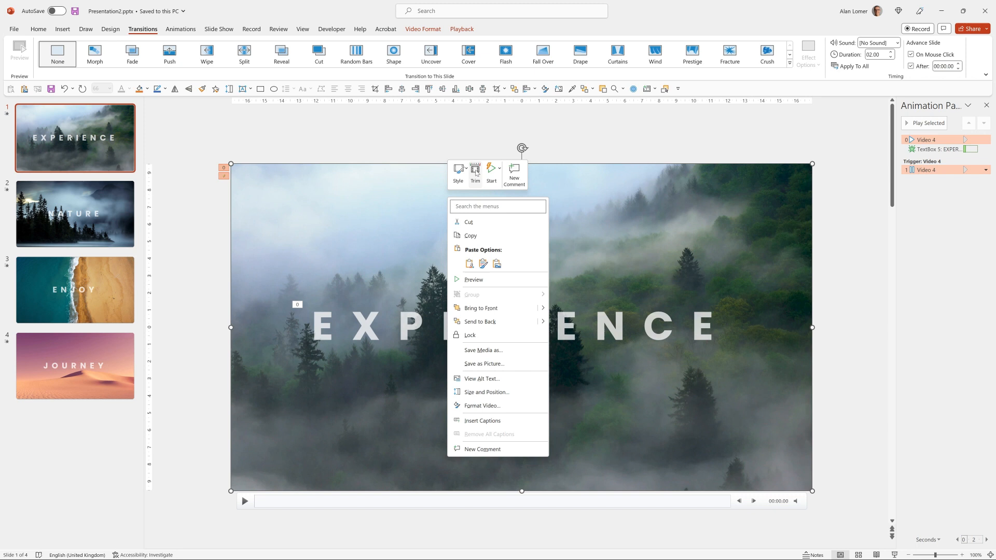
pyautogui.click(474, 171)
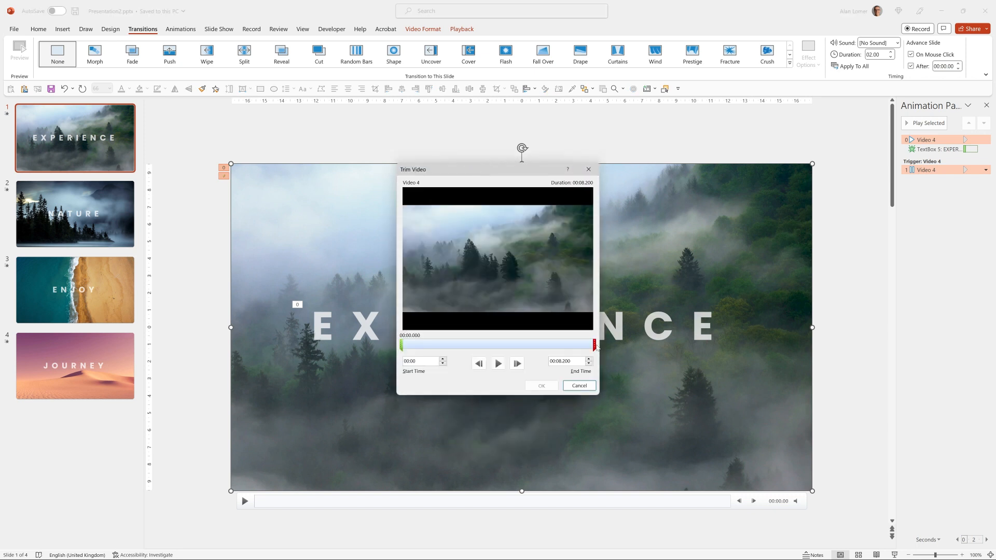
pyautogui.moveTo(593, 345); pyautogui.dragTo(473, 345)
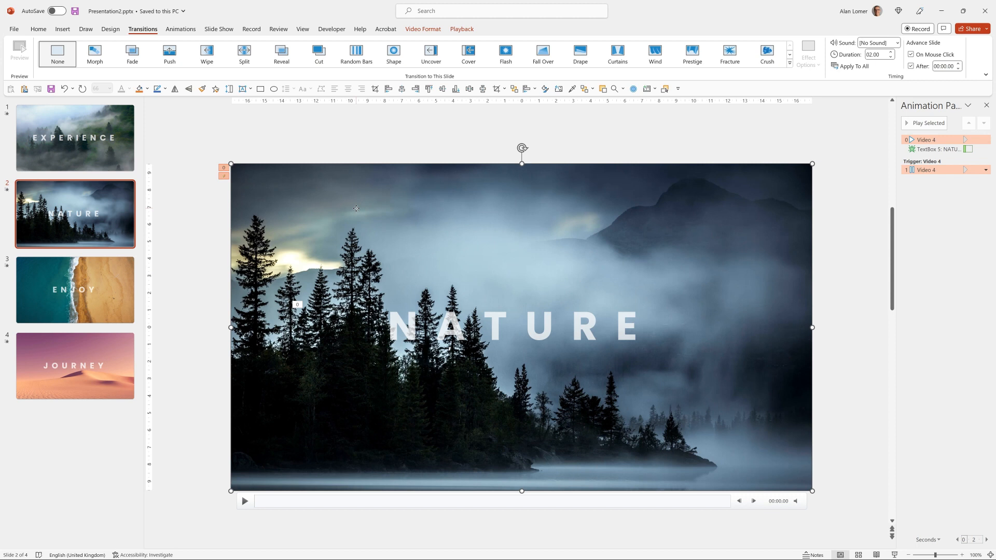
# Trim the NATURE slide's lake video to about 2.9 seconds and return to slide 1
pyautogui.click(664, 89)
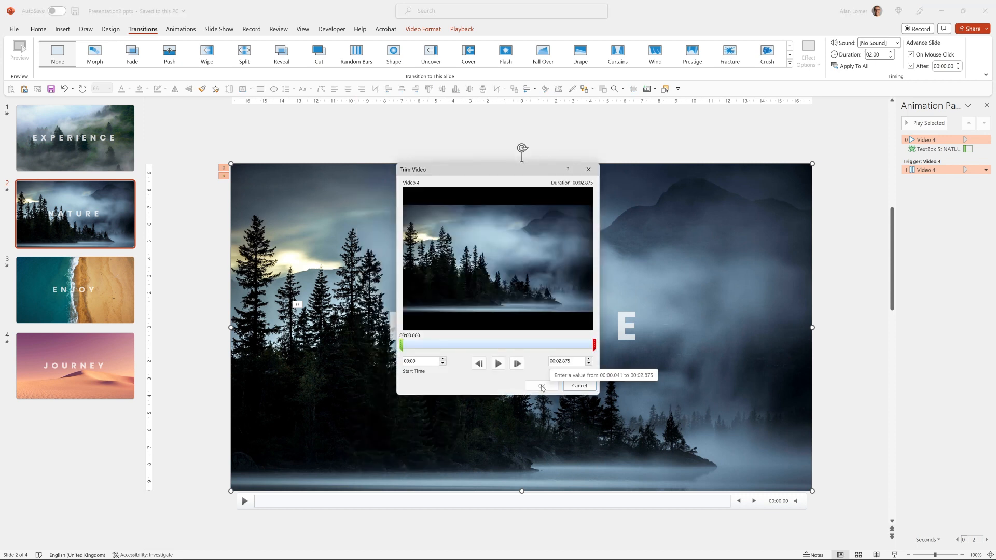
pyautogui.click(541, 385)
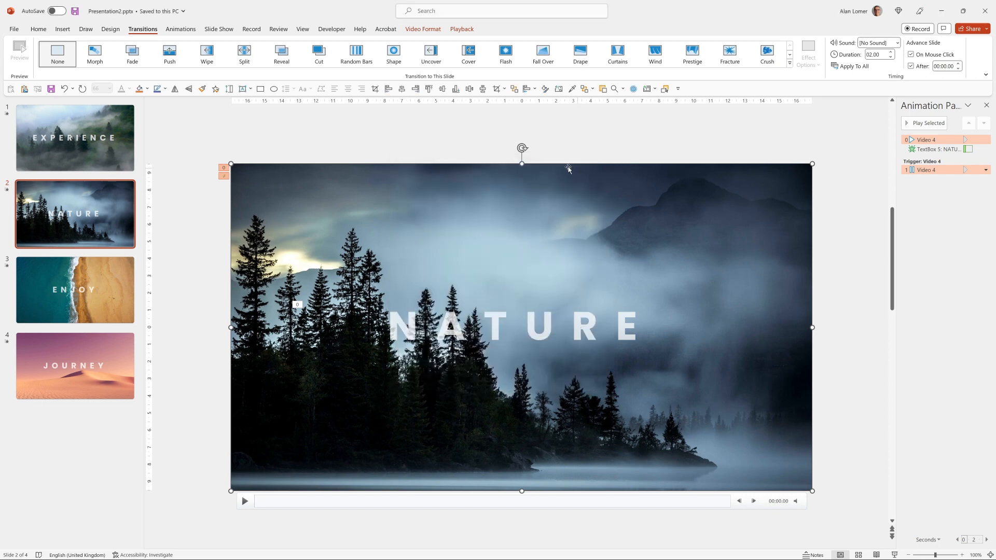
pyautogui.click(74, 138)
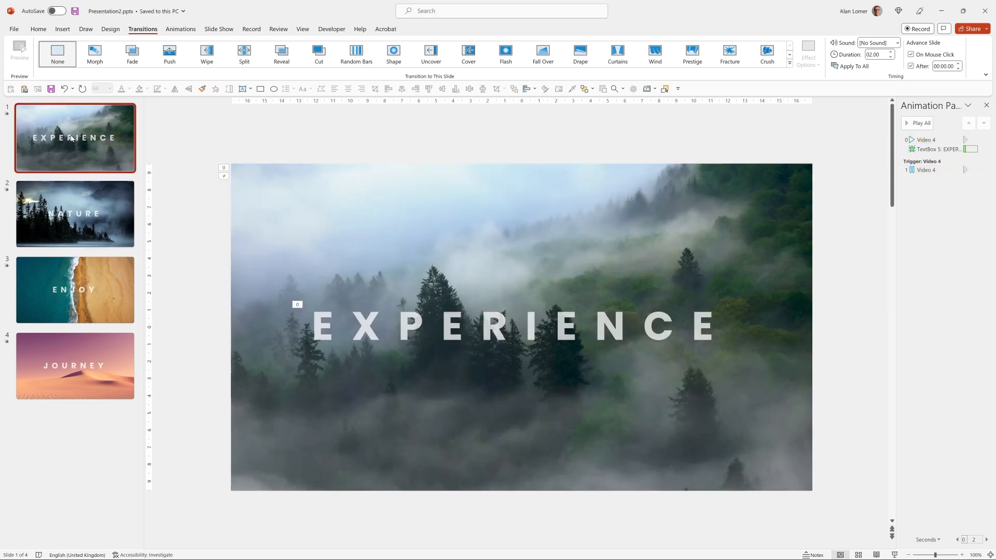